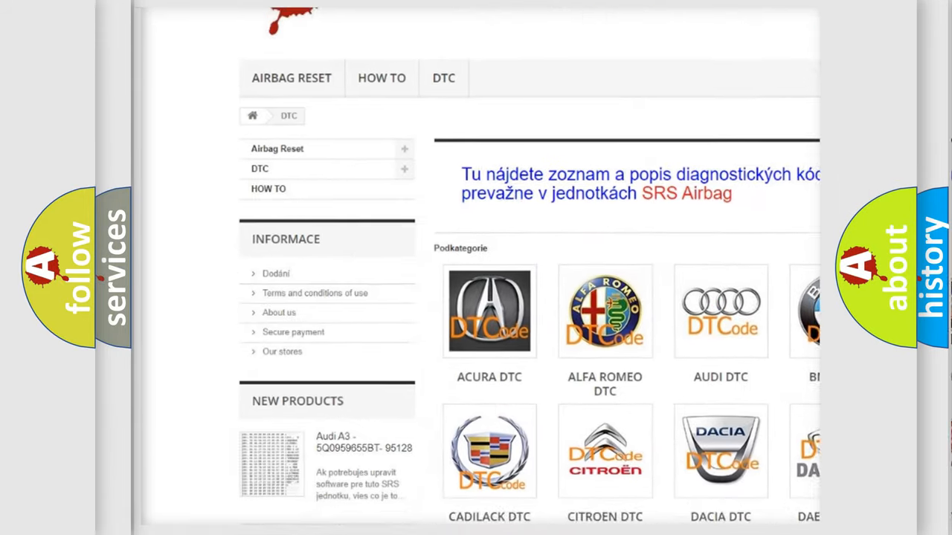
pyautogui.scroll(-3)
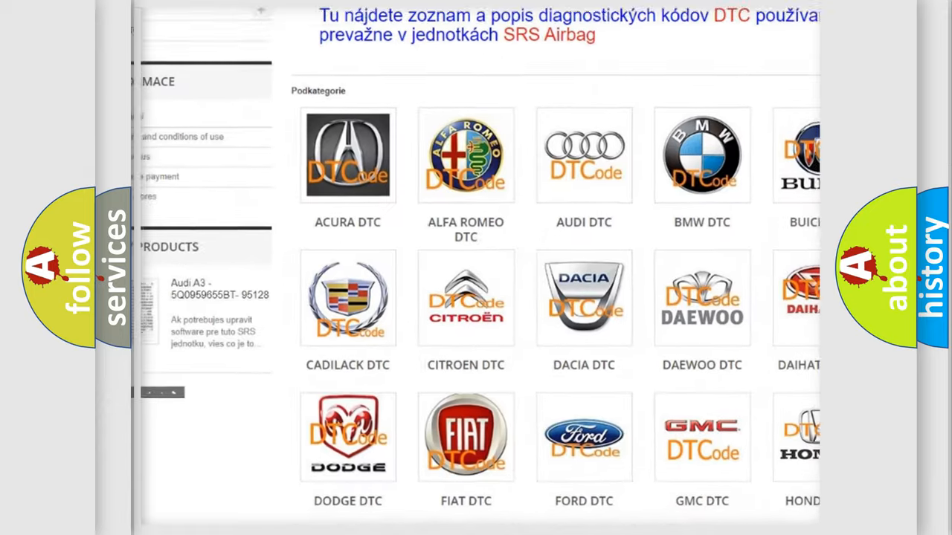